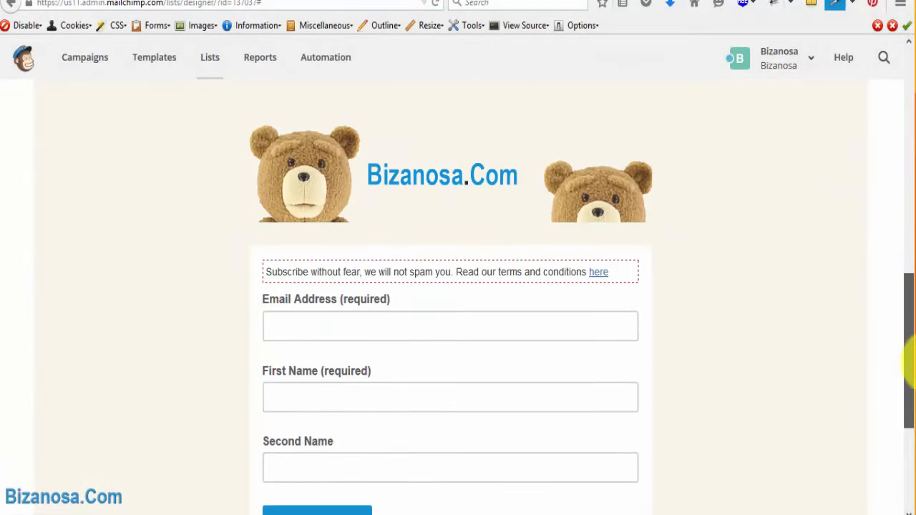
# - Scroll the Signup forms page back to the Create Forms section
pyautogui.scroll(-3)
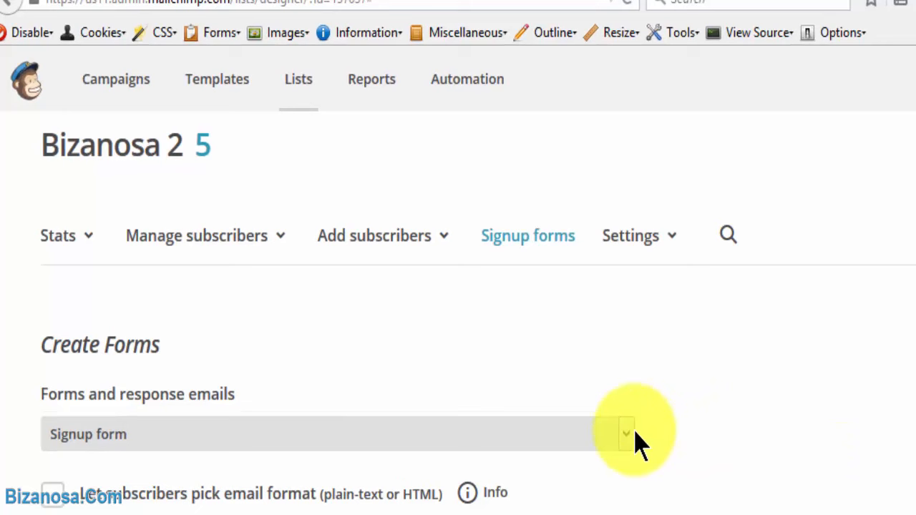
# - Choose 'Opt-in confirmation email' from the Forms and response emails list
pyautogui.click(627, 434)
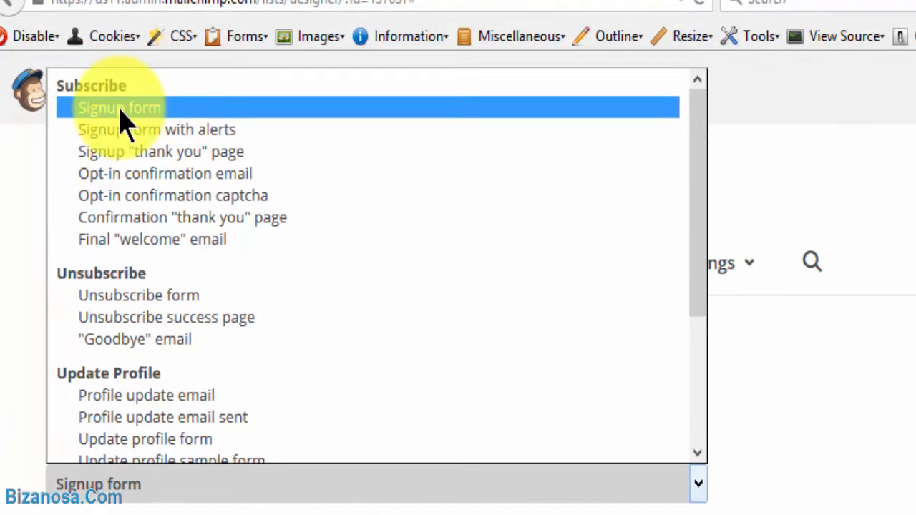
pyautogui.moveTo(207, 129)
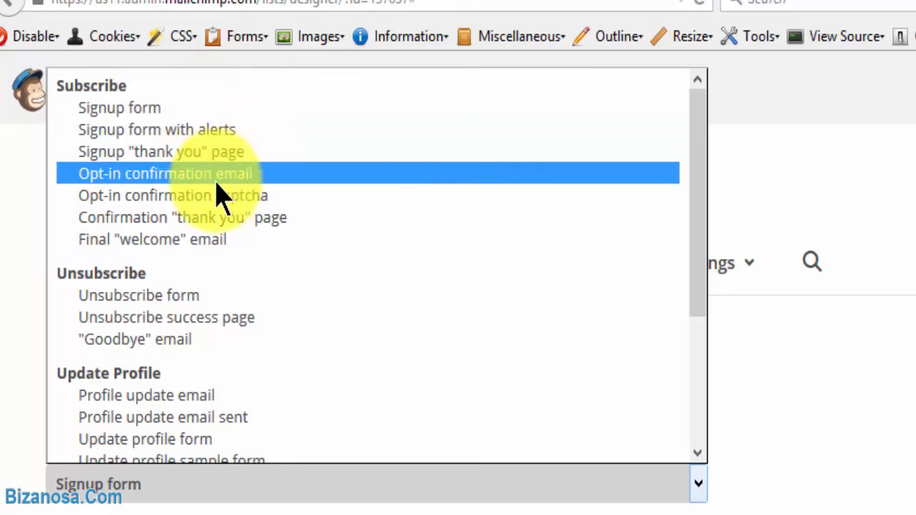
pyautogui.moveTo(165, 175)
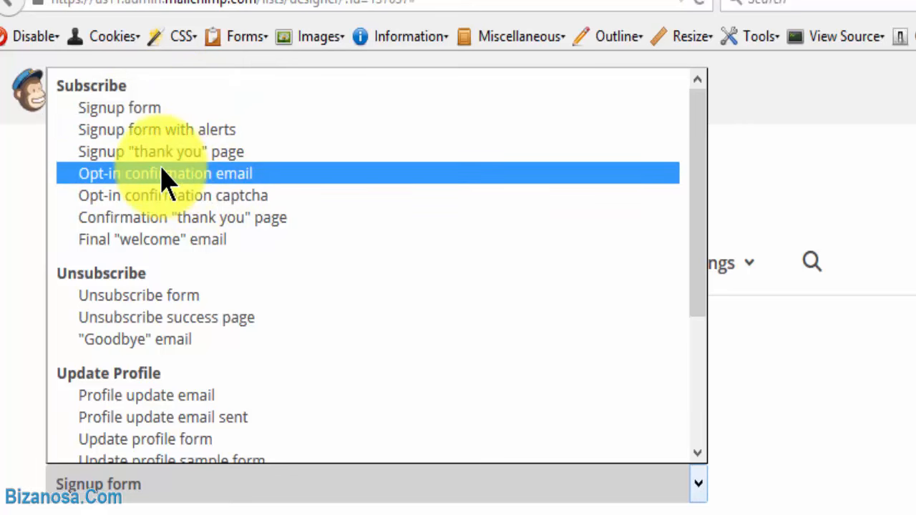
pyautogui.moveTo(136, 179)
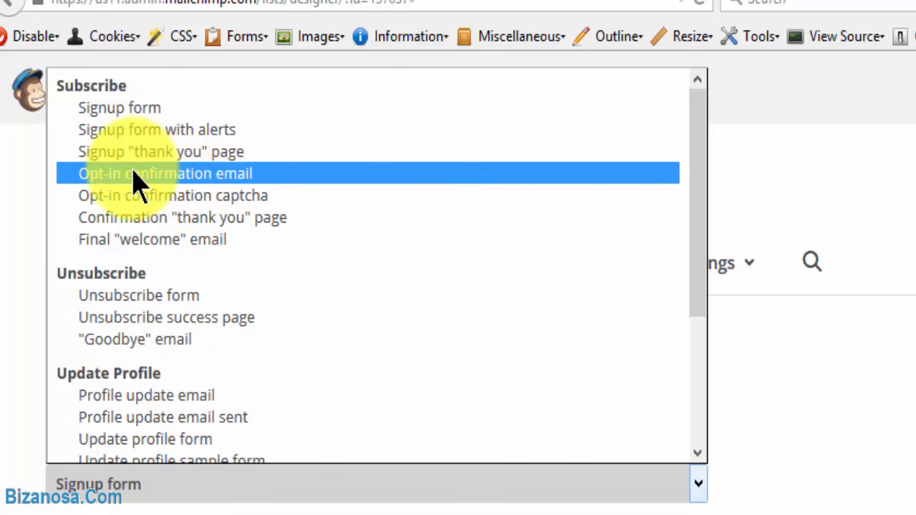
pyautogui.click(165, 173)
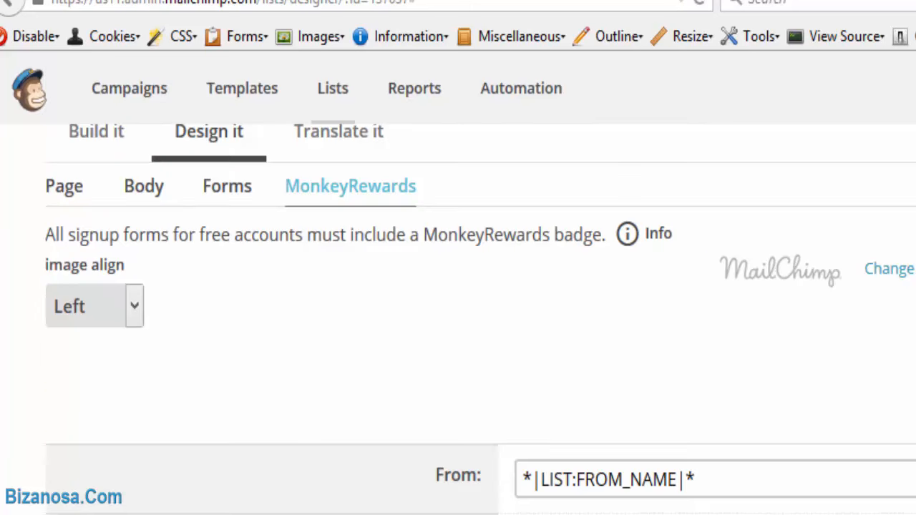
pyautogui.scroll(-3)
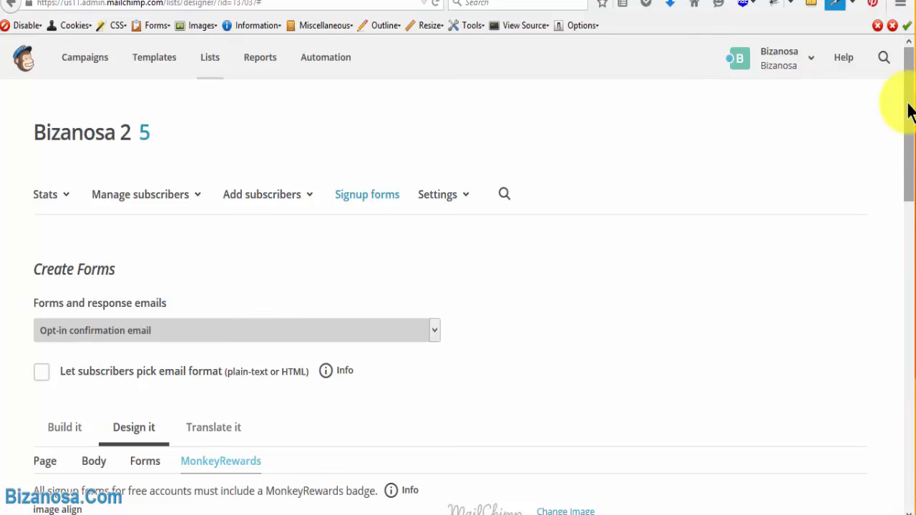
# - Review the confirmation email's From, Reply-to and Subject merge tags, focusing the Subject field
pyautogui.scroll(-3)
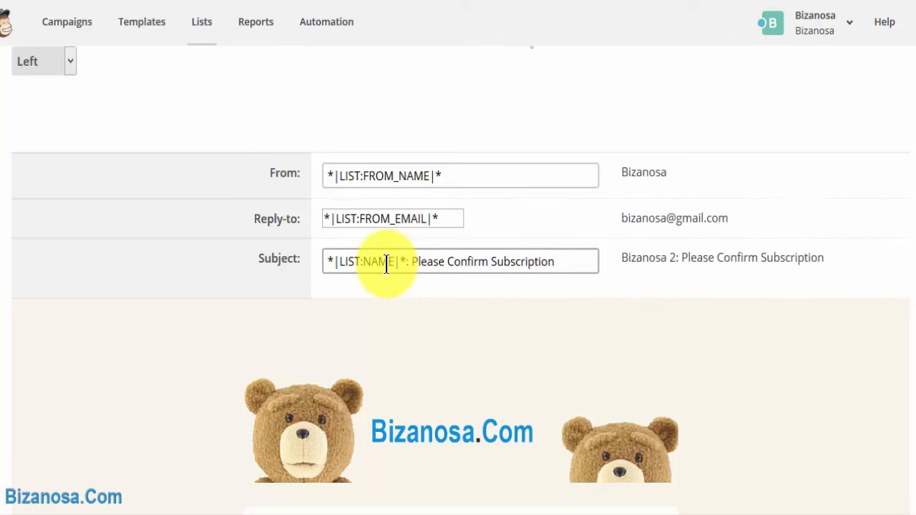
pyautogui.moveTo(493, 229)
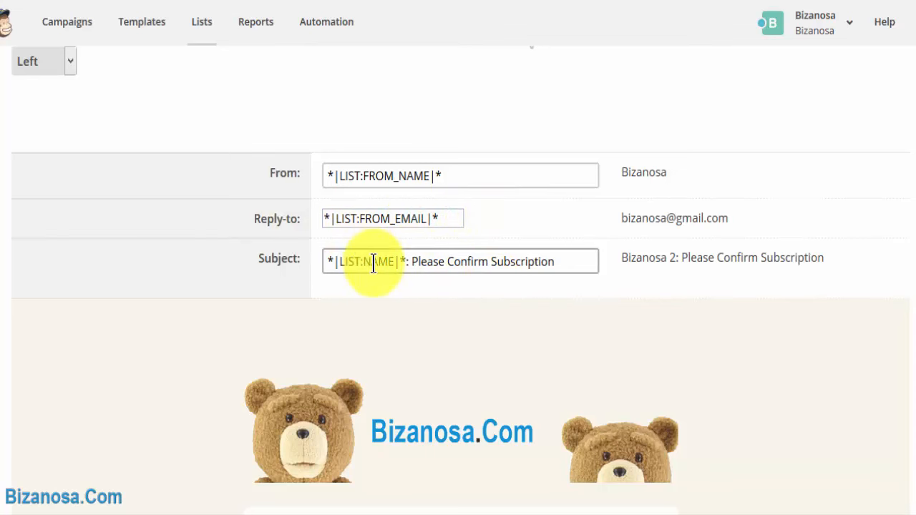
pyautogui.click(393, 218)
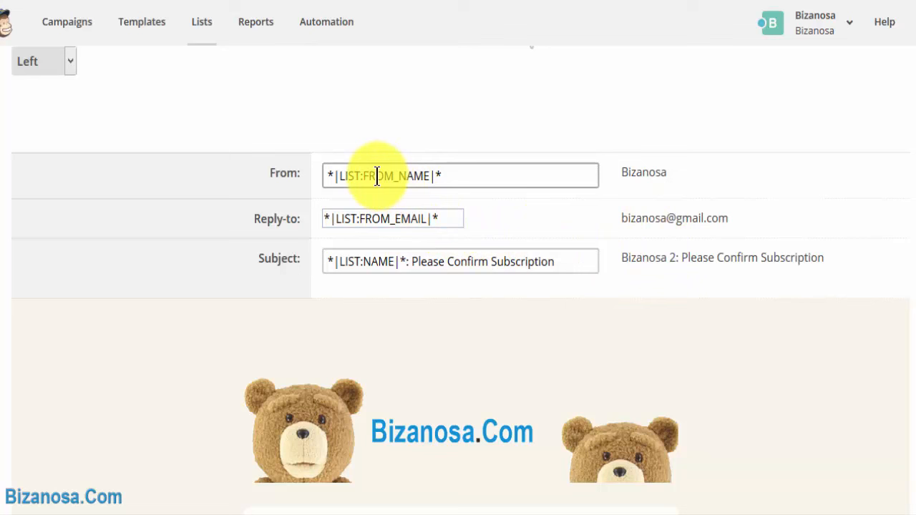
pyautogui.moveTo(633, 189)
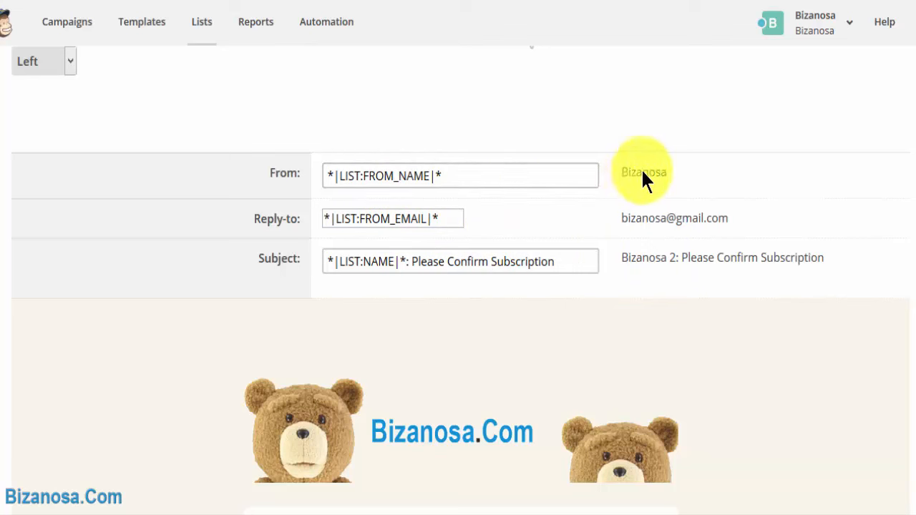
pyautogui.moveTo(643, 186)
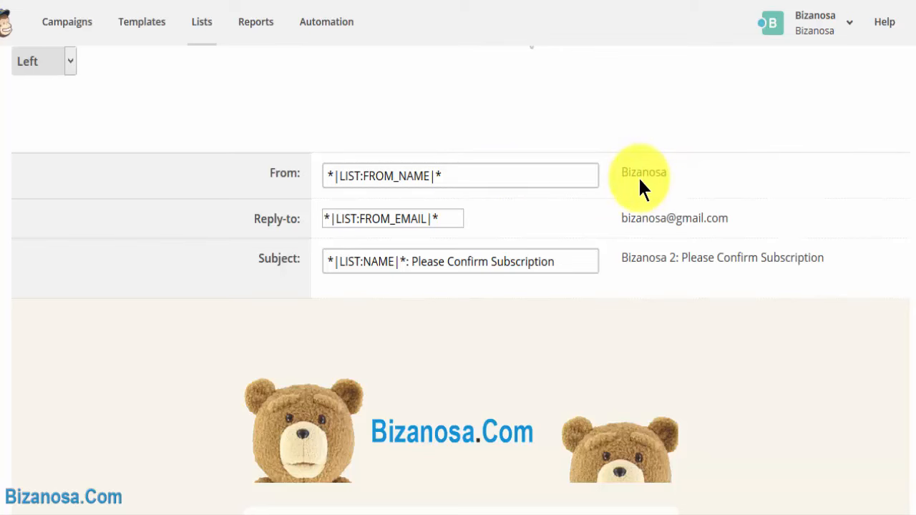
pyautogui.moveTo(784, 203)
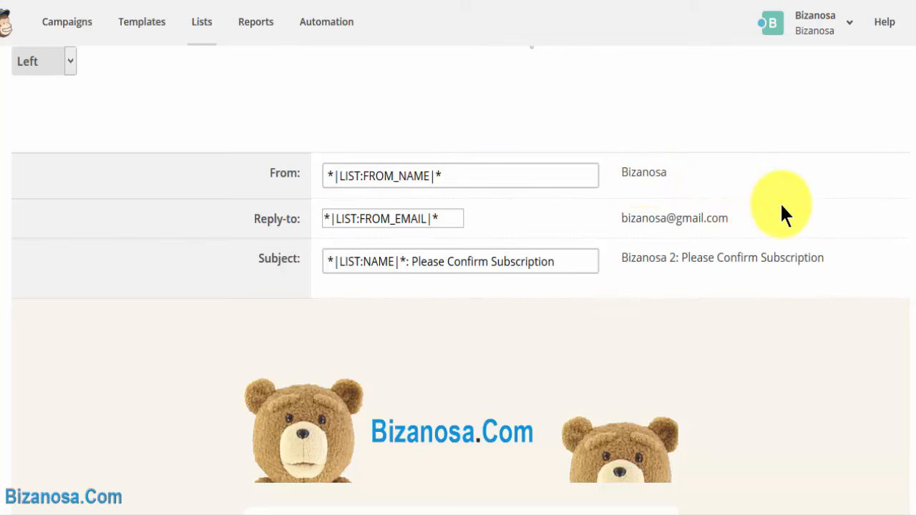
pyautogui.moveTo(676, 246)
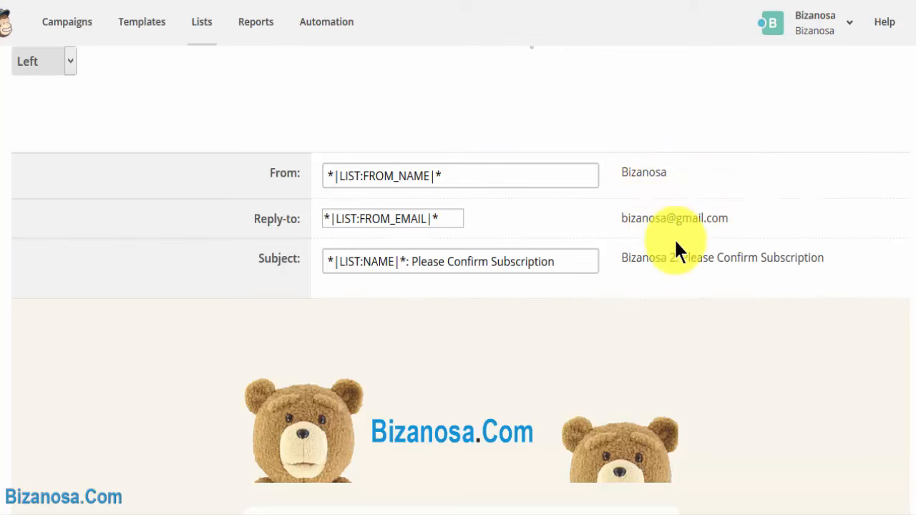
pyautogui.moveTo(665, 240)
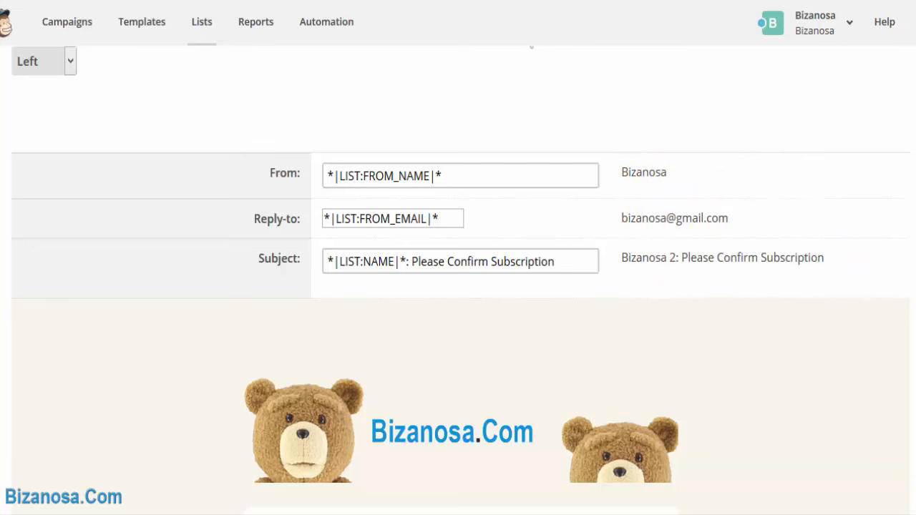
# - Scroll through the Please Confirm Subscription email body and back to the page top
pyautogui.scroll(-3)
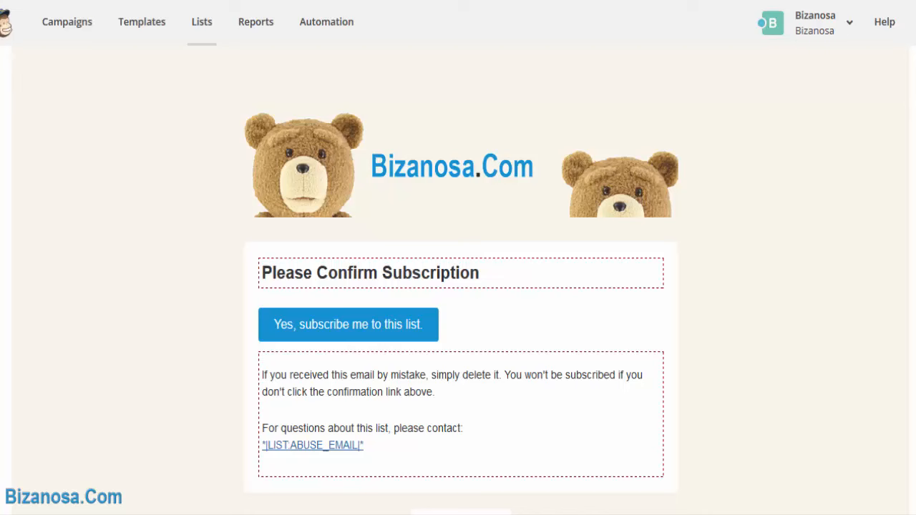
pyautogui.scroll(-3)
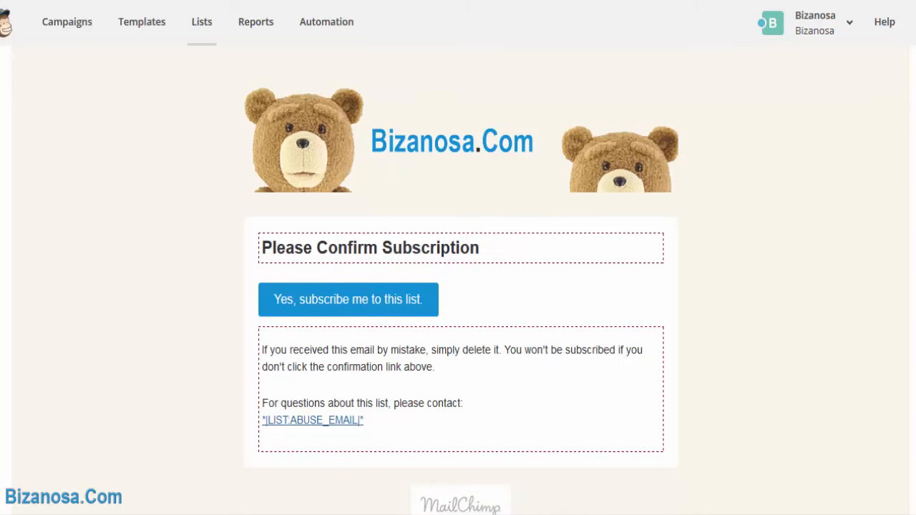
pyautogui.scroll(-3)
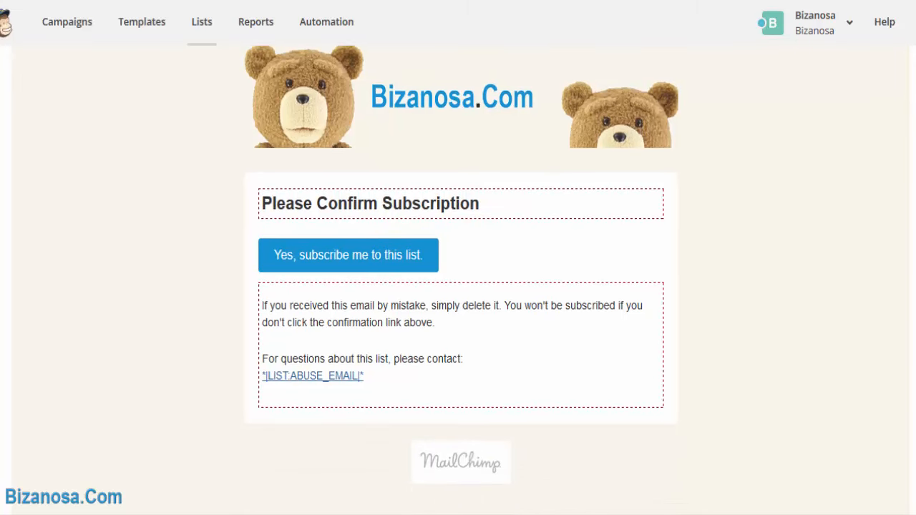
pyautogui.scroll(-3)
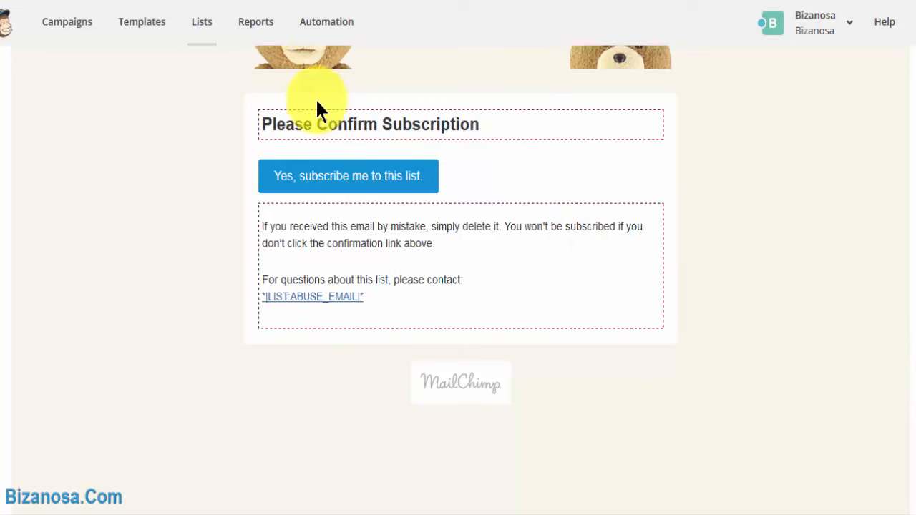
pyautogui.moveTo(479, 137)
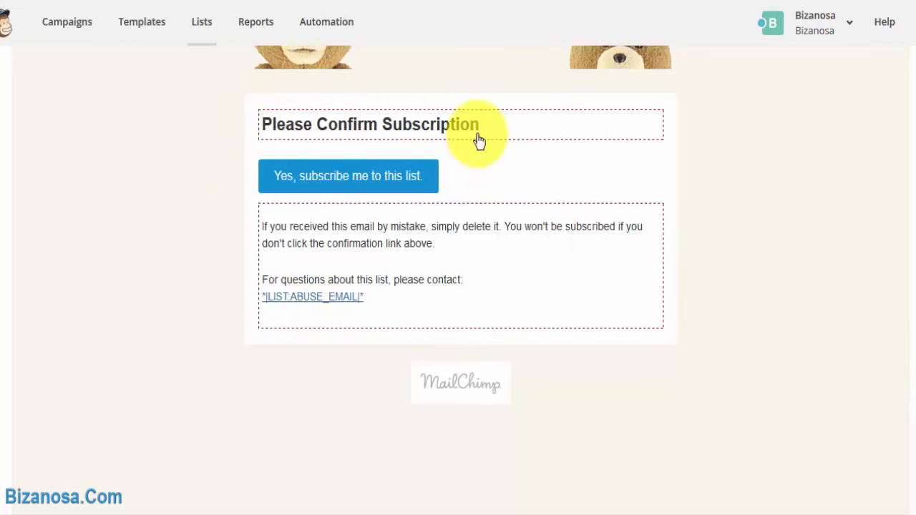
pyautogui.moveTo(501, 148)
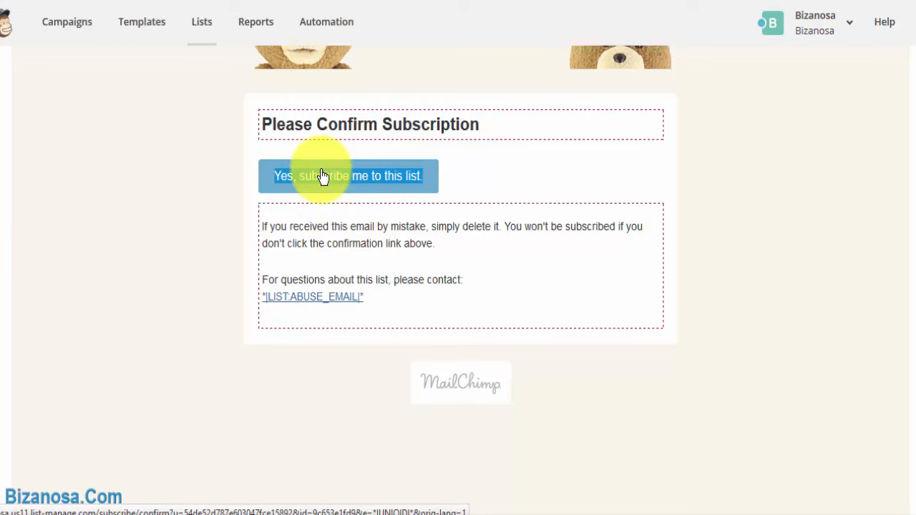
pyautogui.moveTo(501, 179)
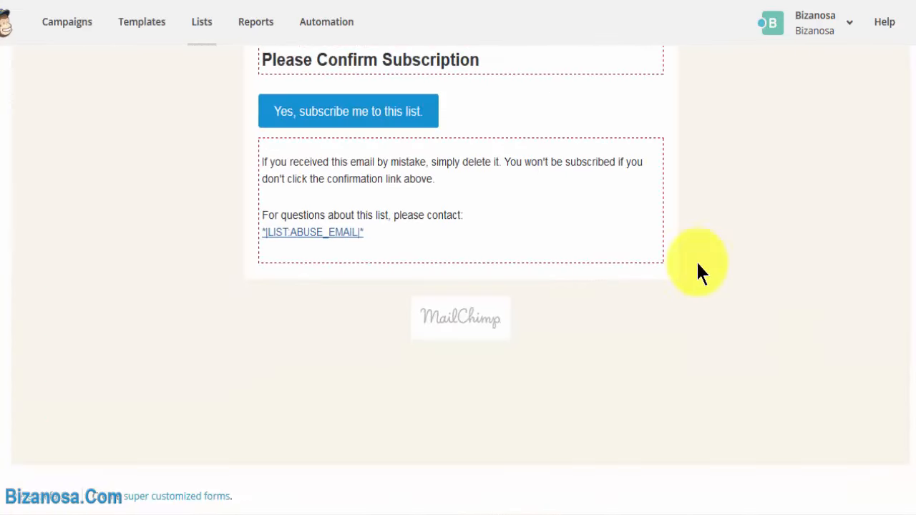
pyautogui.moveTo(418, 154)
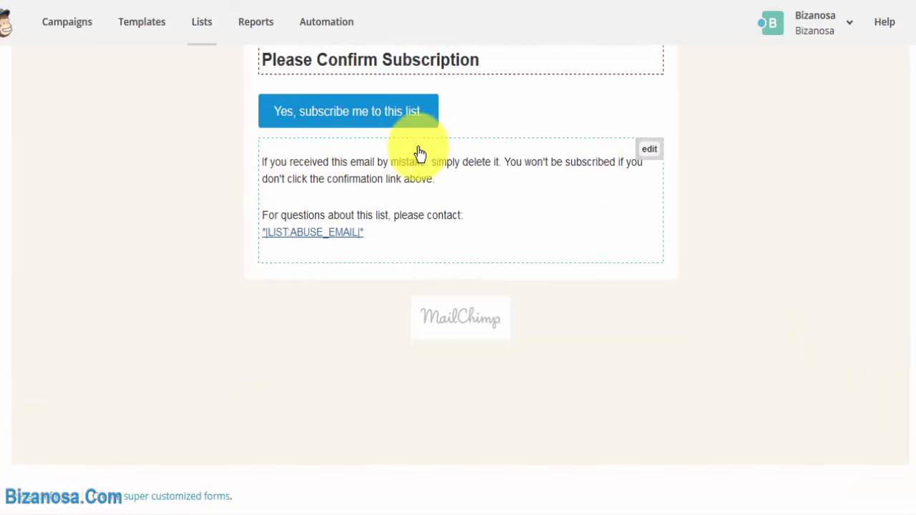
pyautogui.moveTo(360, 262)
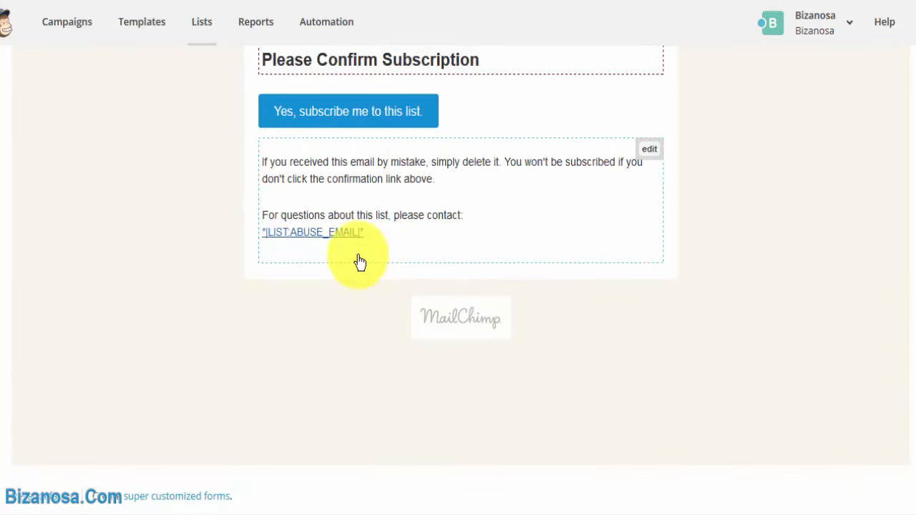
pyautogui.moveTo(393, 246)
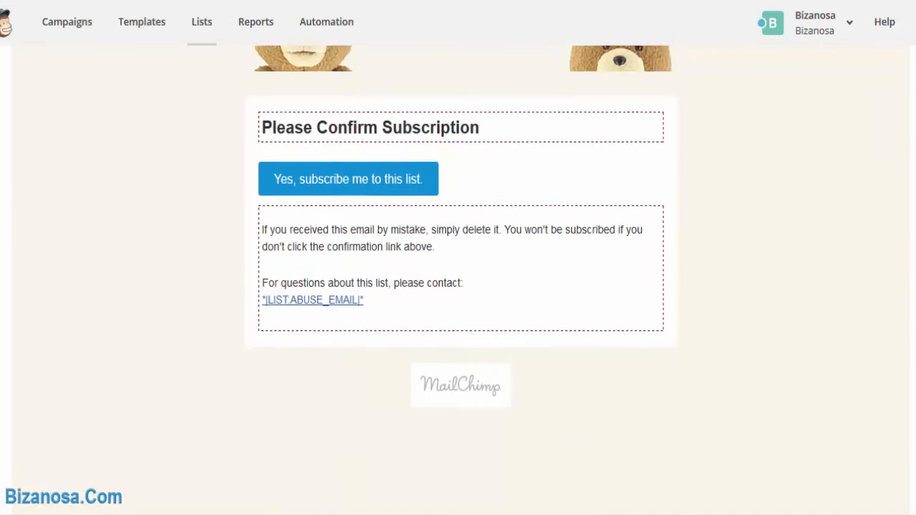
pyautogui.scroll(-3)
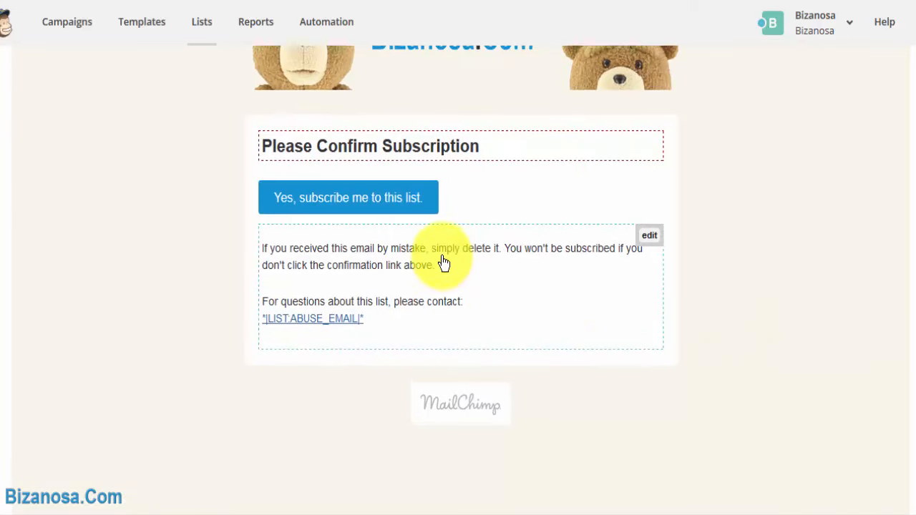
pyautogui.moveTo(375, 270)
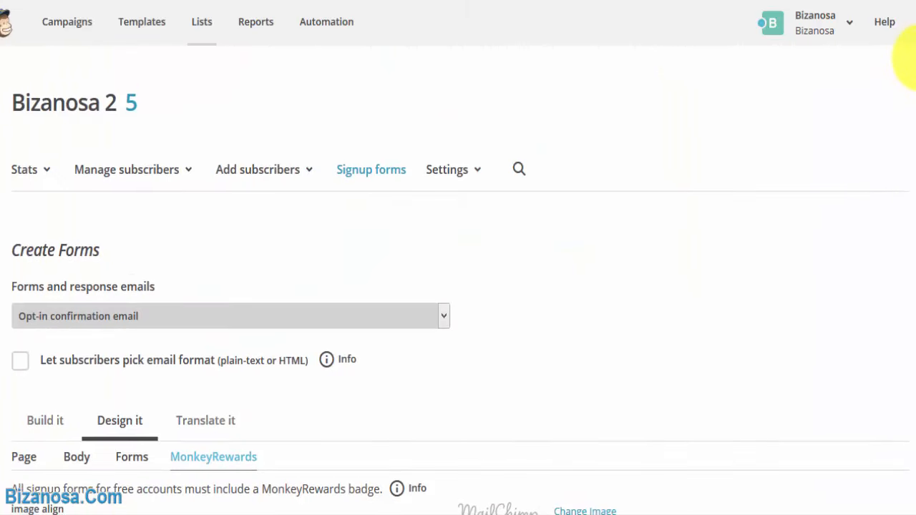
pyautogui.scroll(-3)
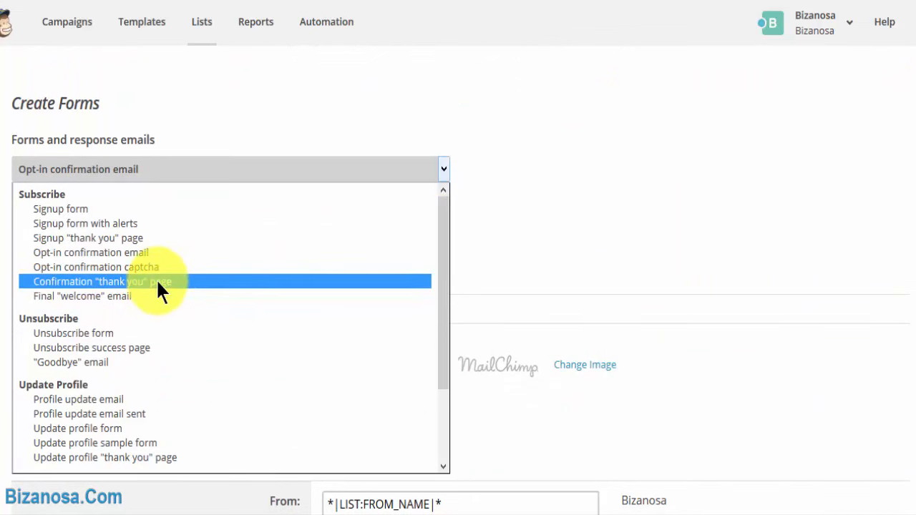
pyautogui.click(100, 281)
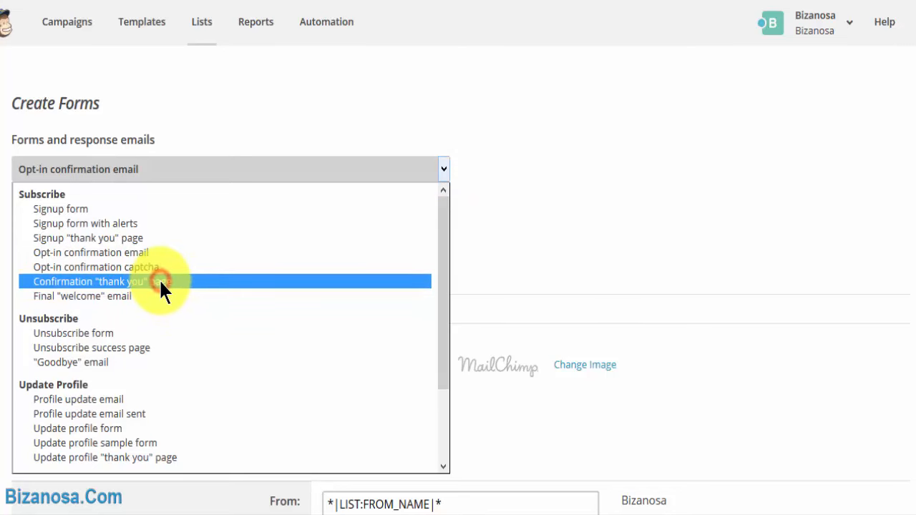
pyautogui.click(89, 281)
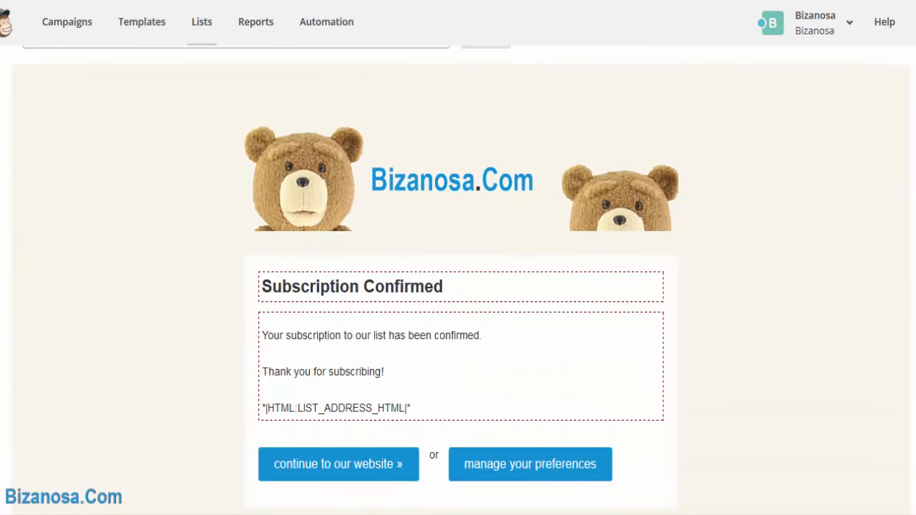
pyautogui.scroll(-3)
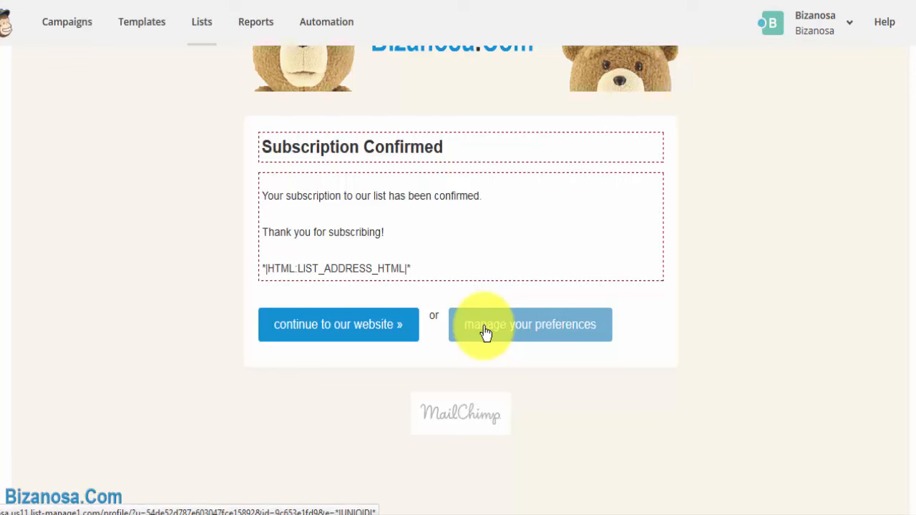
pyautogui.moveTo(326, 323)
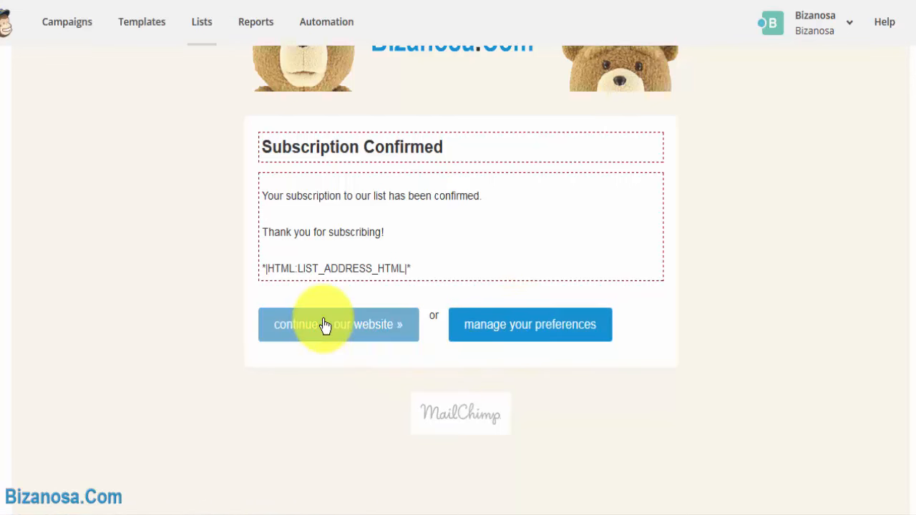
pyautogui.moveTo(317, 338)
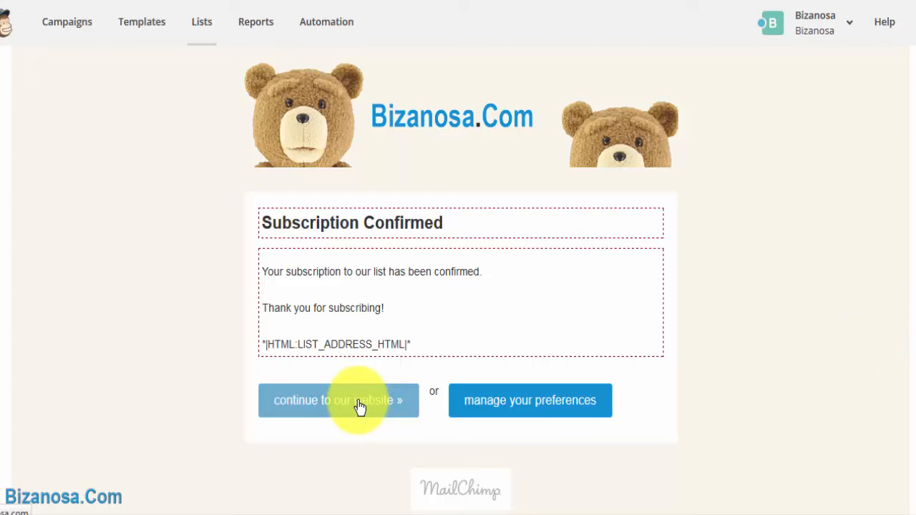
pyautogui.scroll(-3)
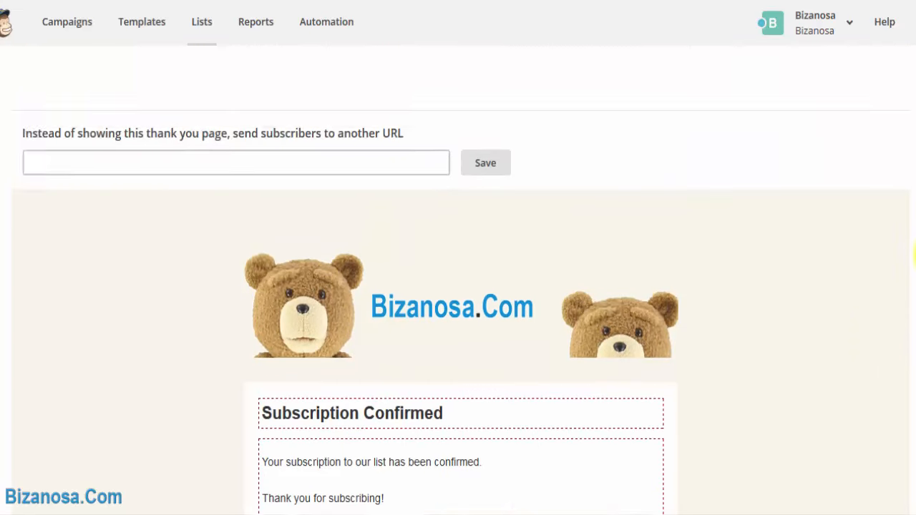
# - Activate the thank-you page's redirect URL field, leaving it empty
pyautogui.click(236, 135)
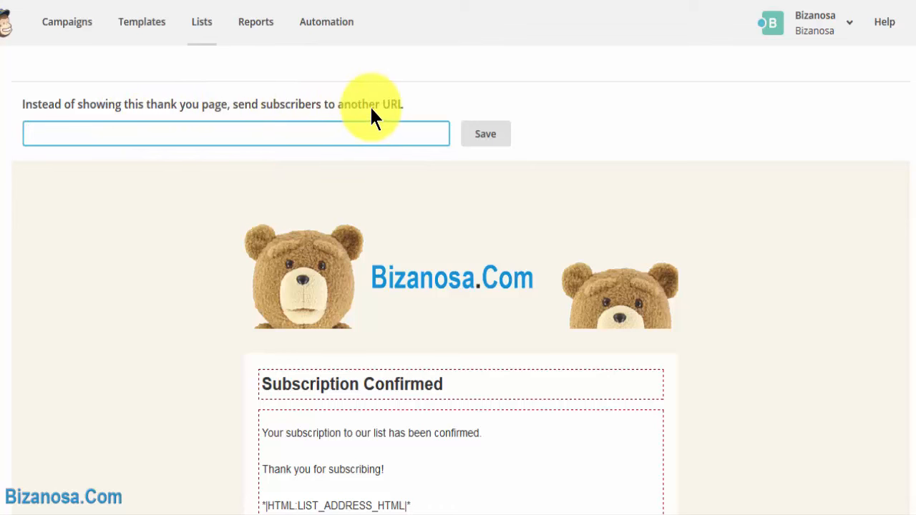
pyautogui.click(236, 135)
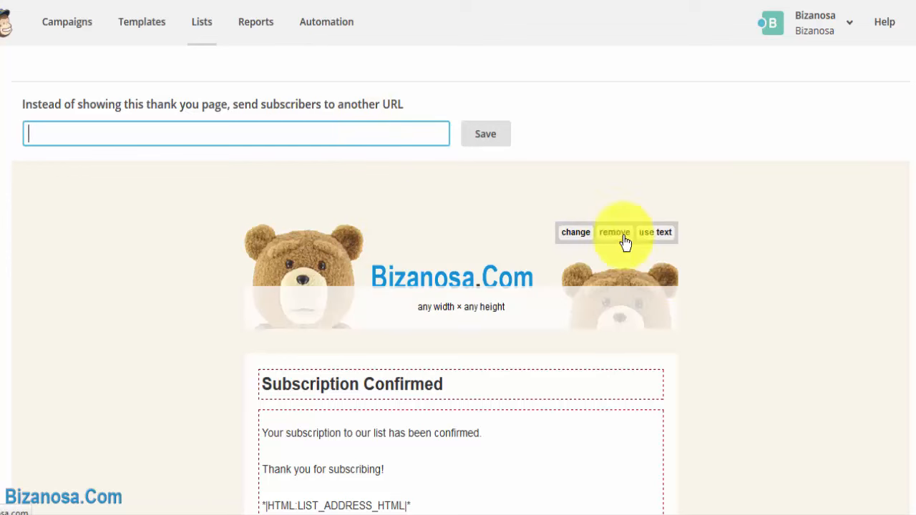
pyautogui.moveTo(308, 237)
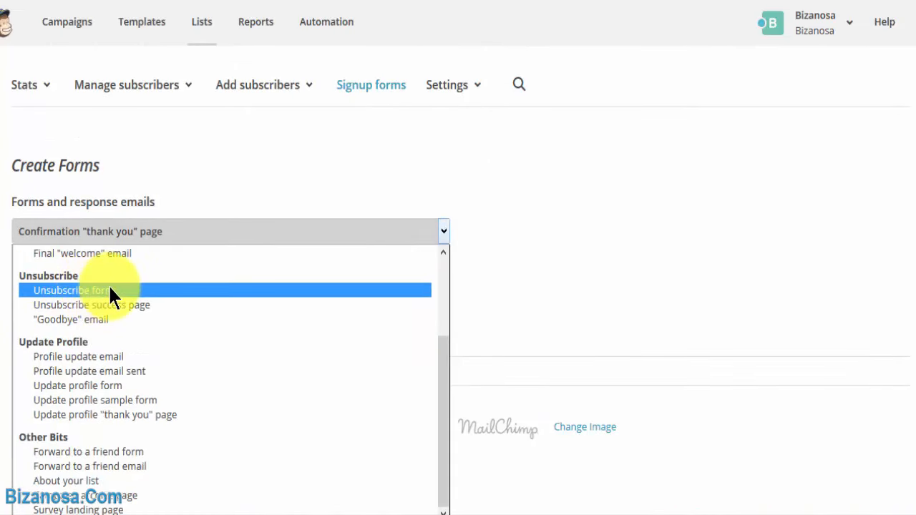
# - Load the Unsubscribe form and view its form URL and preview
pyautogui.click(70, 289)
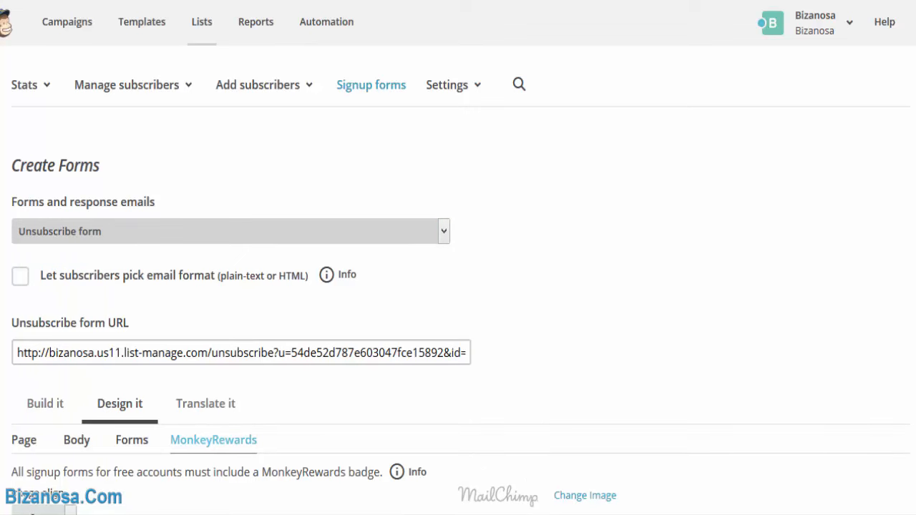
pyautogui.scroll(-3)
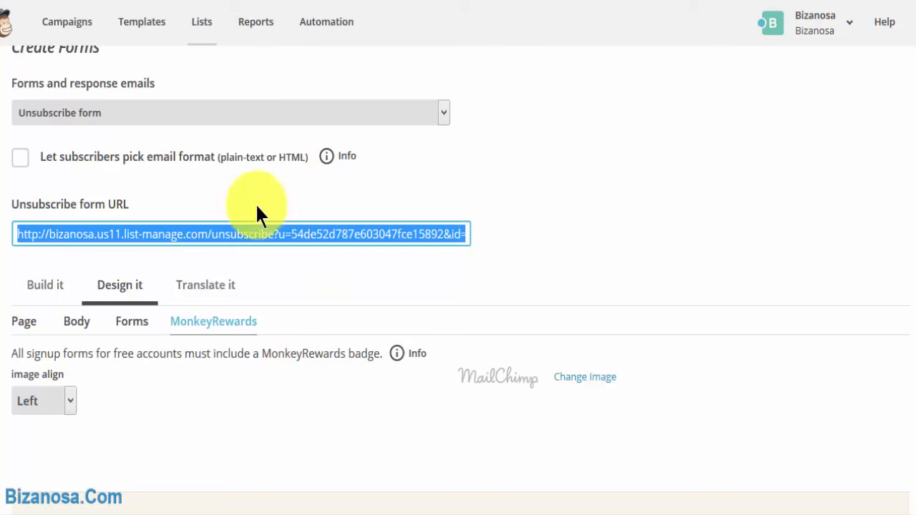
pyautogui.moveTo(208, 240)
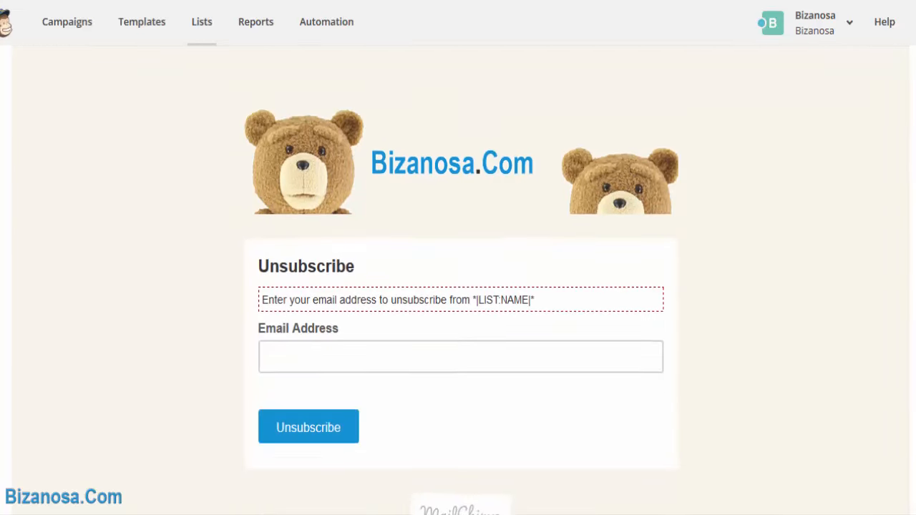
pyautogui.click(214, 48)
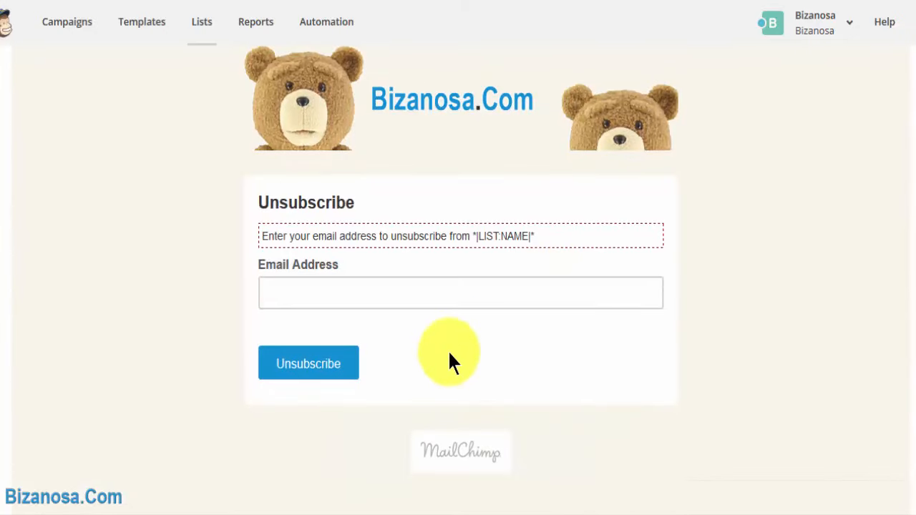
pyautogui.moveTo(551, 404)
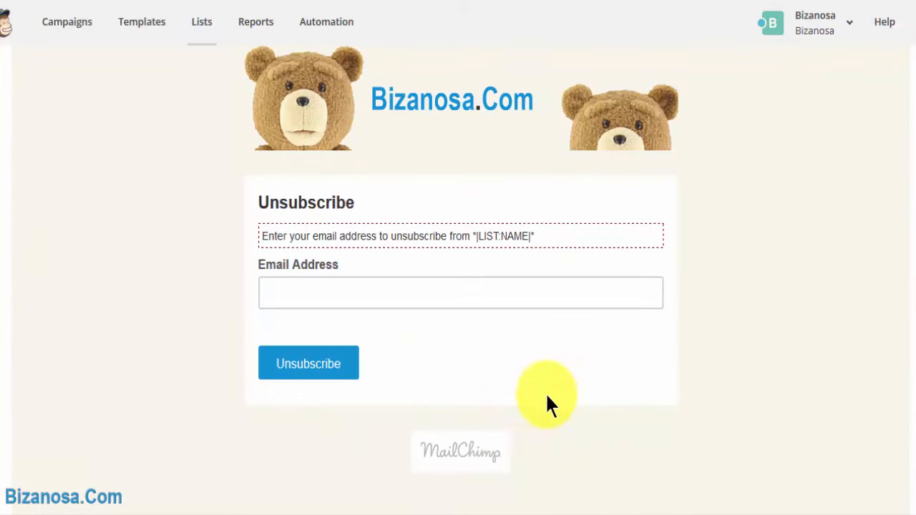
pyautogui.moveTo(651, 412)
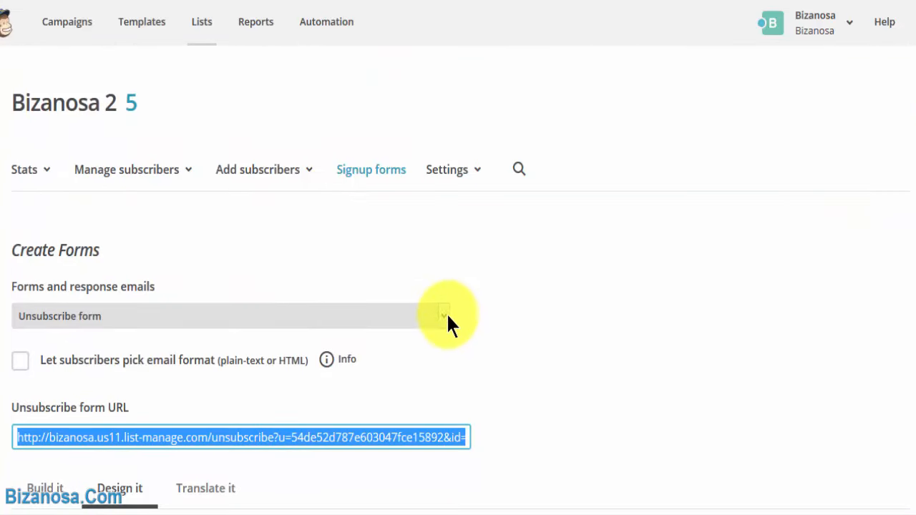
# - Choose the Unsubscribe success page from the Forms and response emails list
pyautogui.click(443, 316)
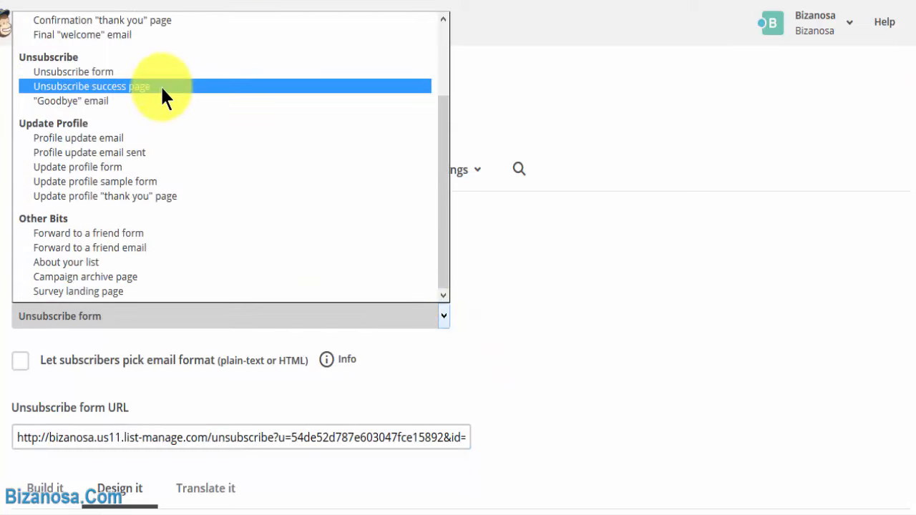
pyautogui.click(92, 85)
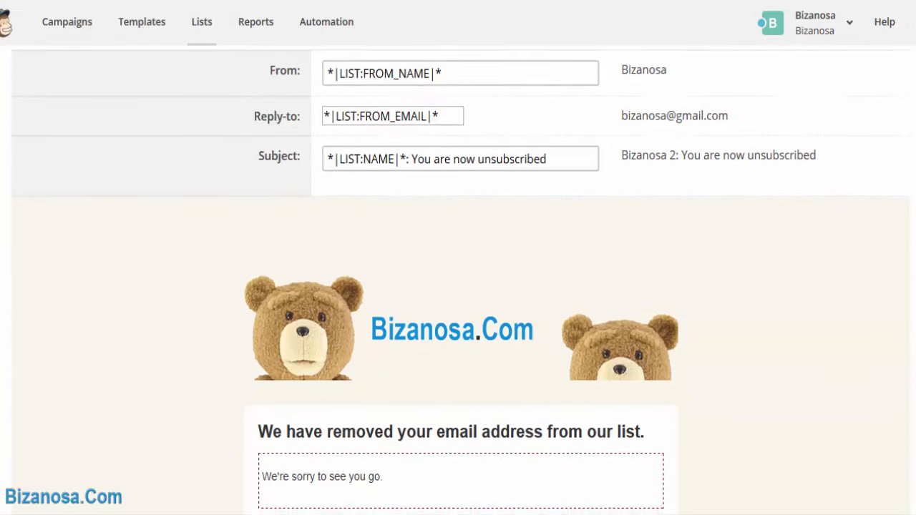
pyautogui.scroll(-3)
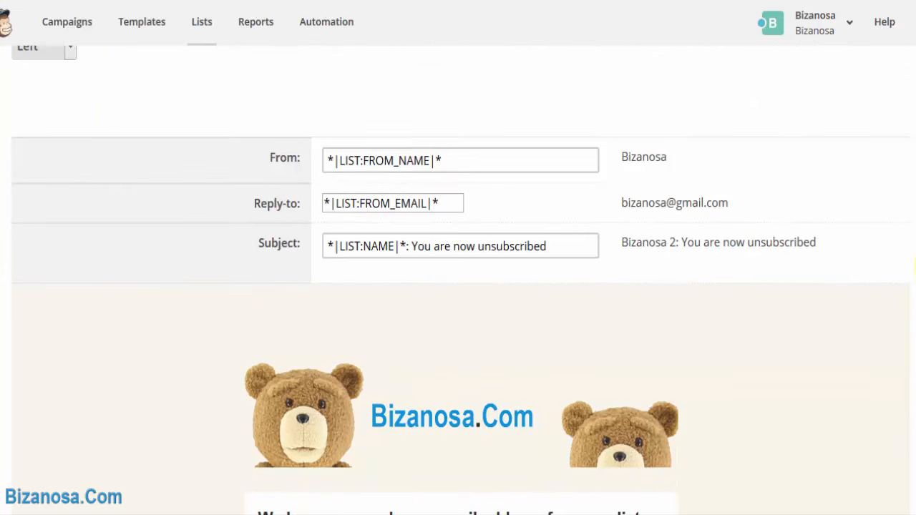
pyautogui.scroll(-3)
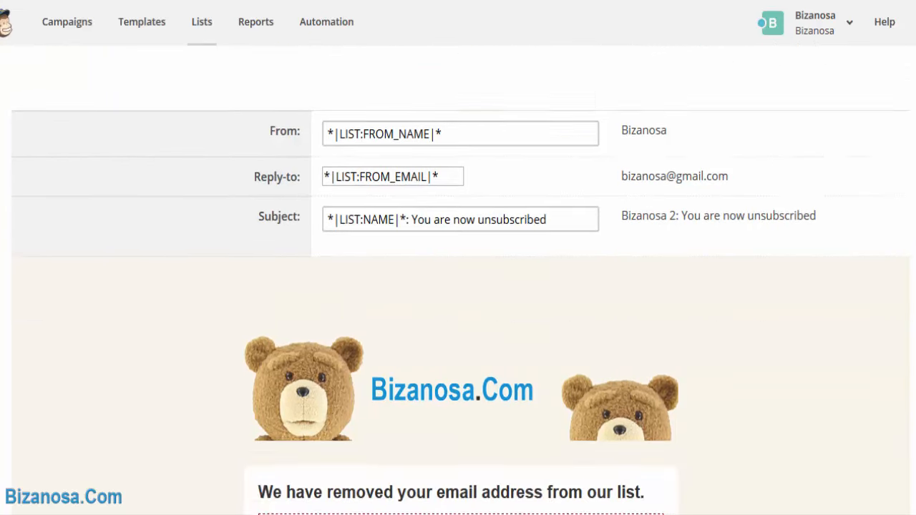
pyautogui.scroll(-3)
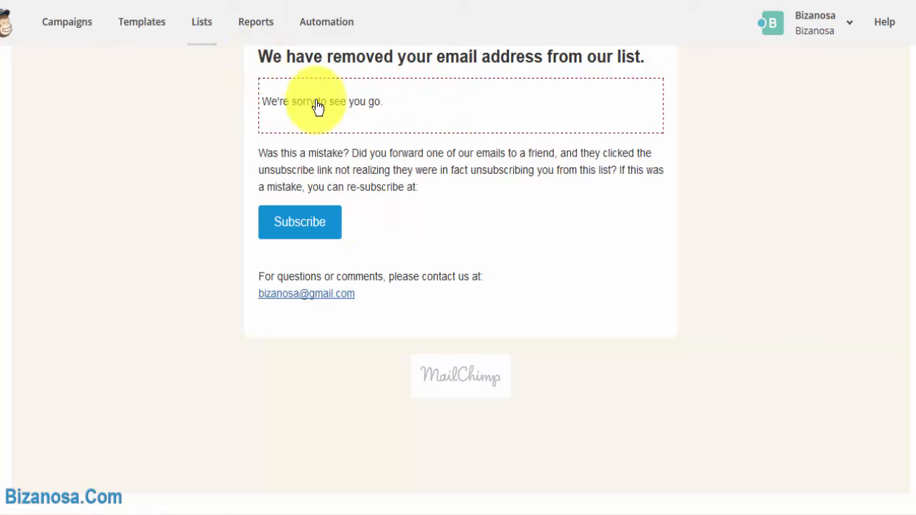
pyautogui.moveTo(360, 186)
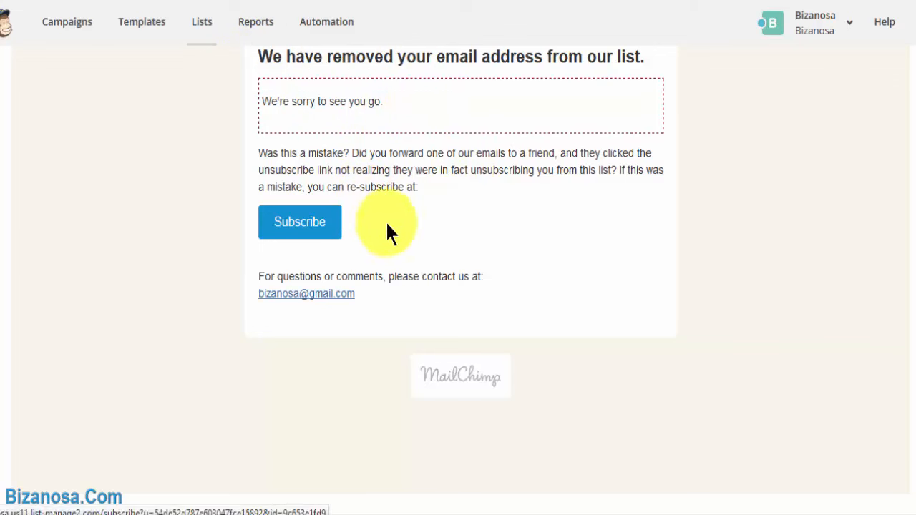
pyautogui.moveTo(628, 293)
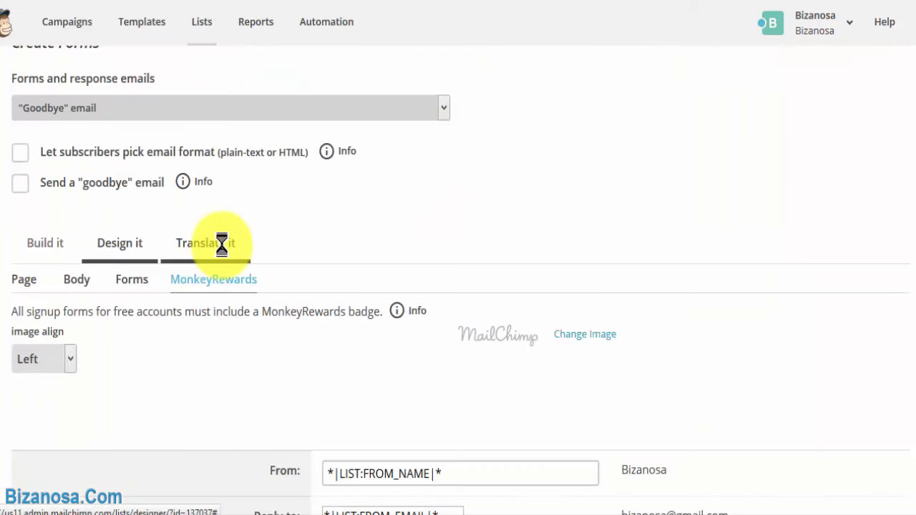
pyautogui.moveTo(332, 216)
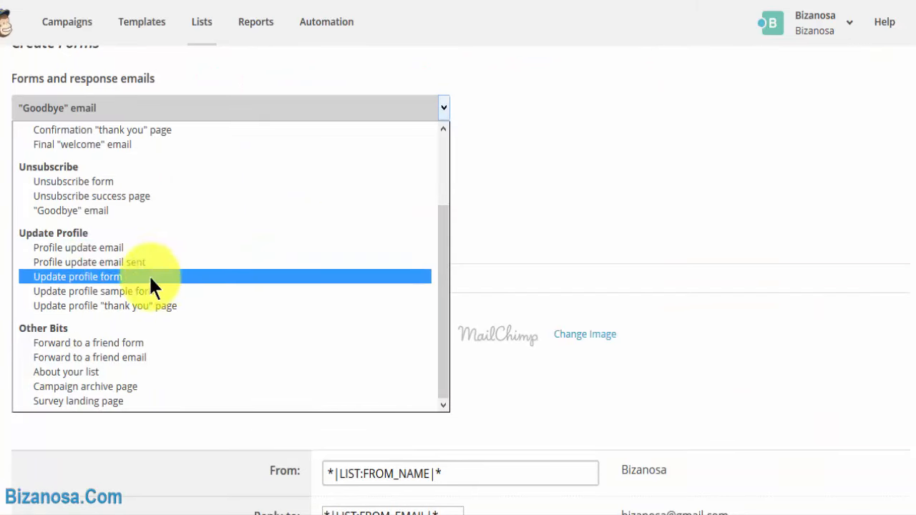
pyautogui.moveTo(93, 247)
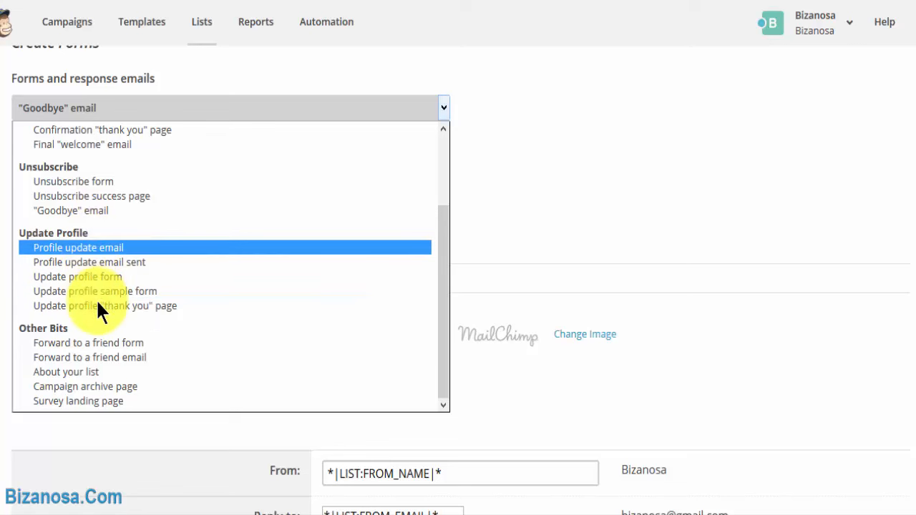
pyautogui.moveTo(94, 290)
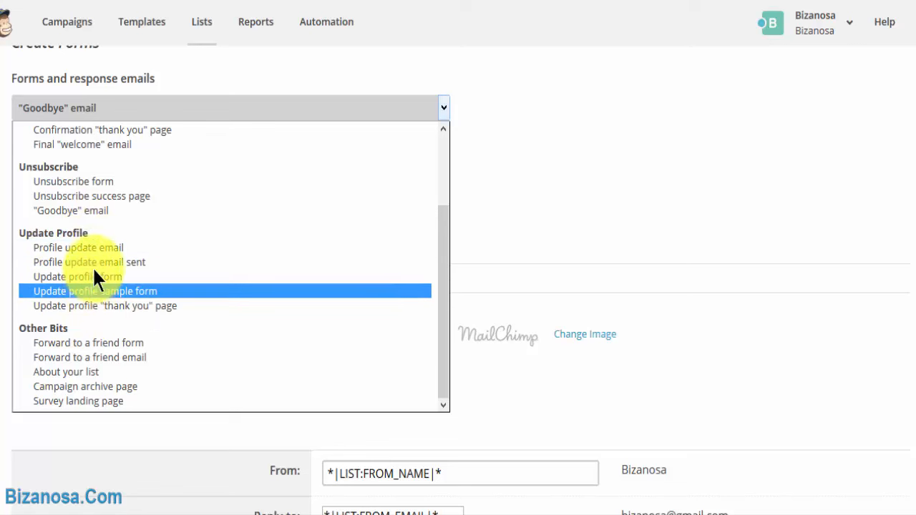
pyautogui.moveTo(89, 262)
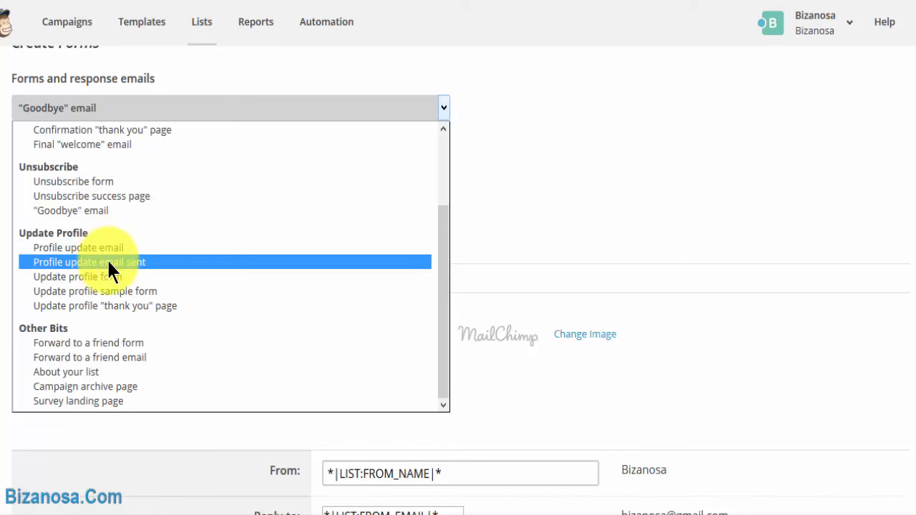
pyautogui.moveTo(93, 278)
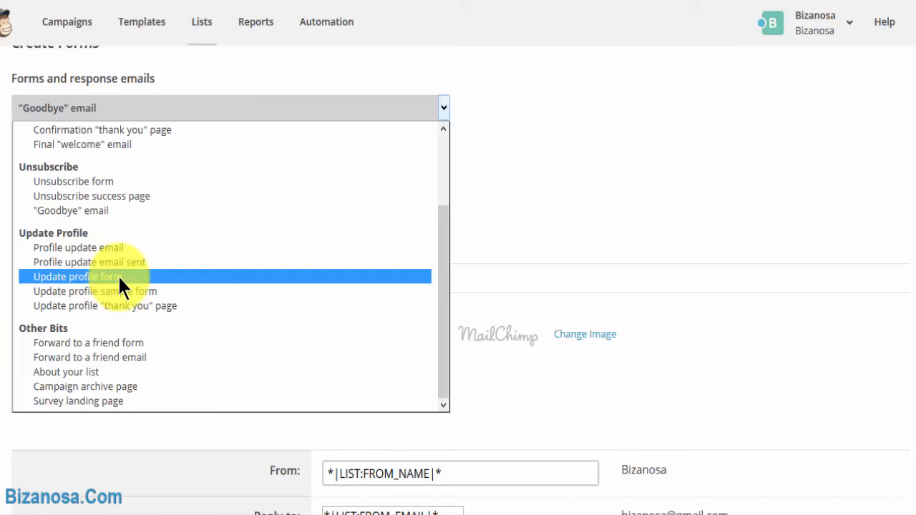
pyautogui.moveTo(120, 401)
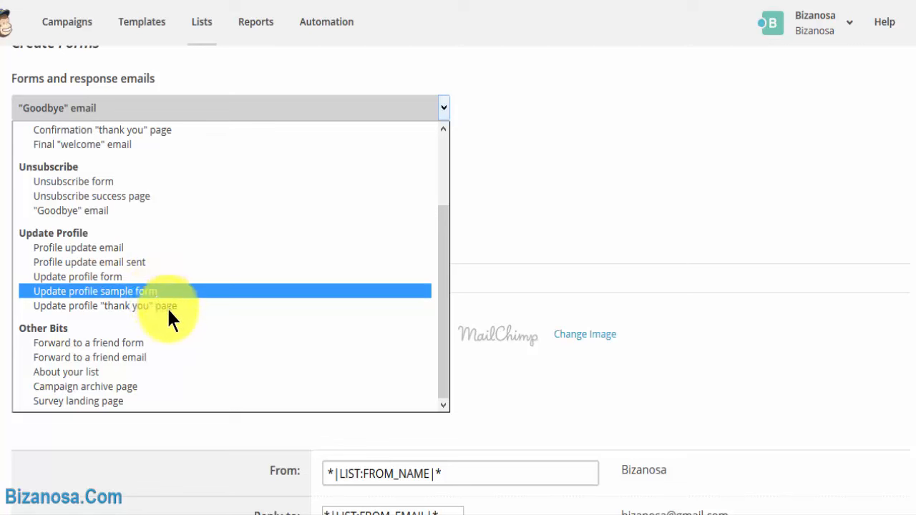
pyautogui.moveTo(169, 343)
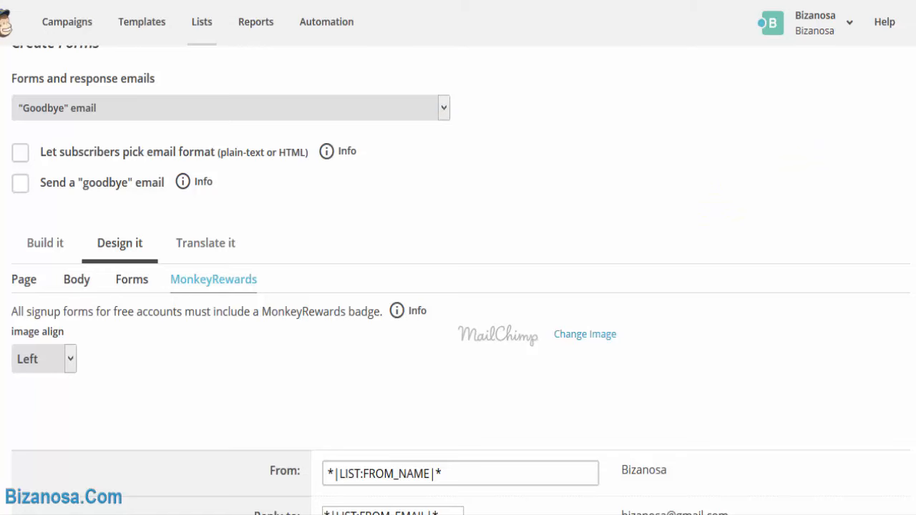
pyautogui.scroll(-3)
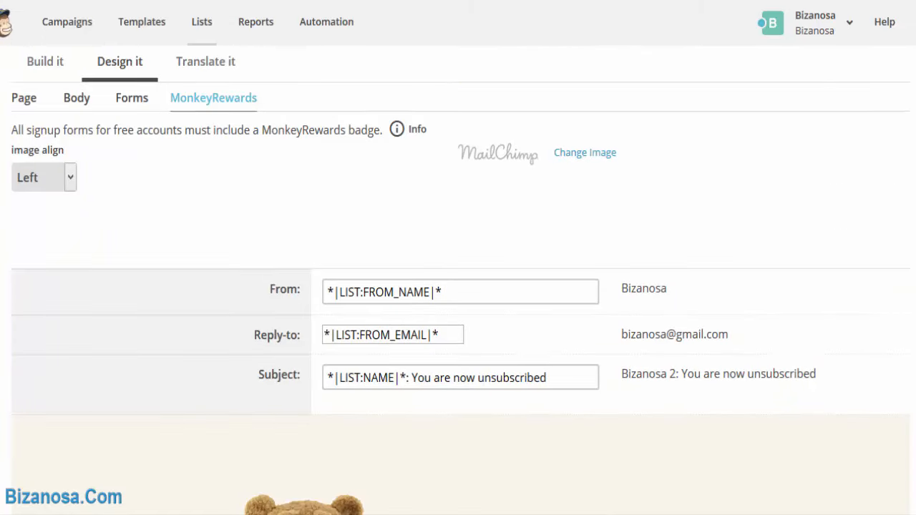